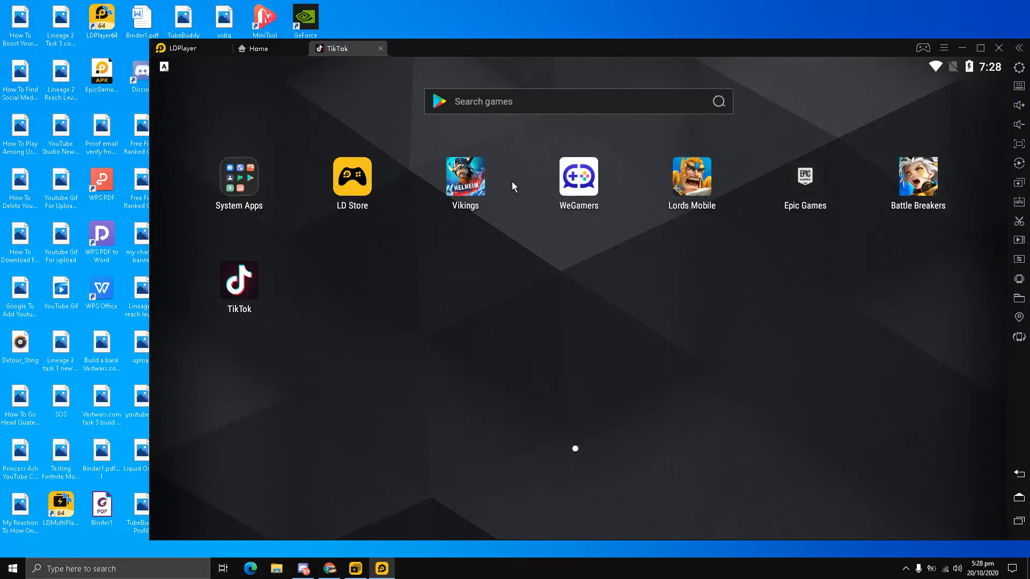
pyautogui.moveTo(503, 297)
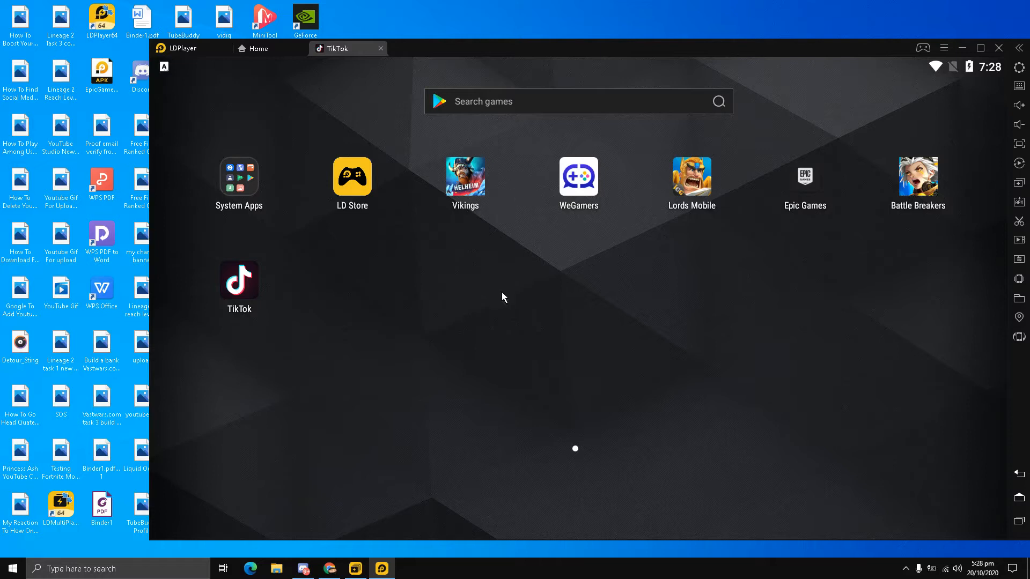
pyautogui.moveTo(385, 299)
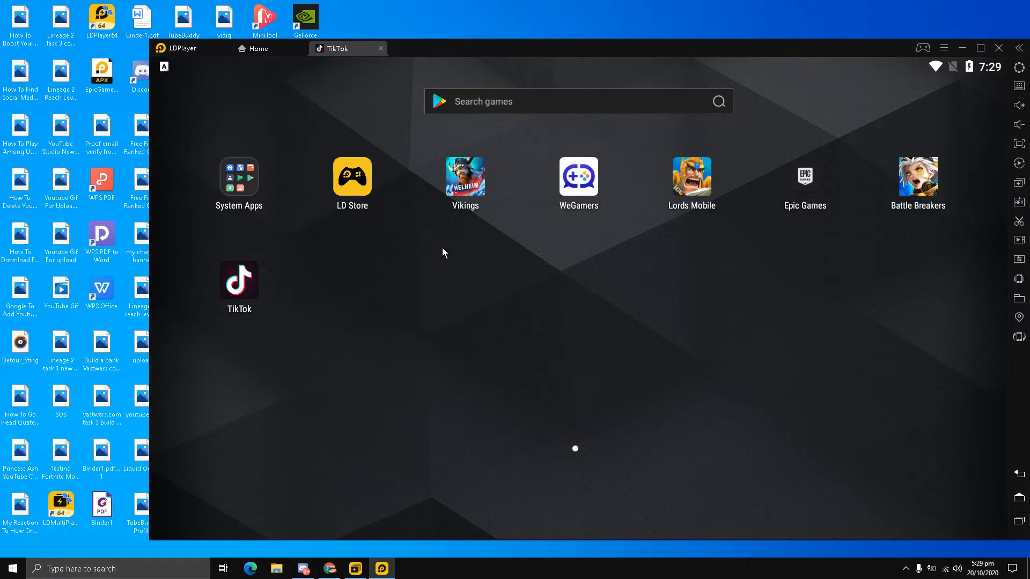
pyautogui.moveTo(462, 304)
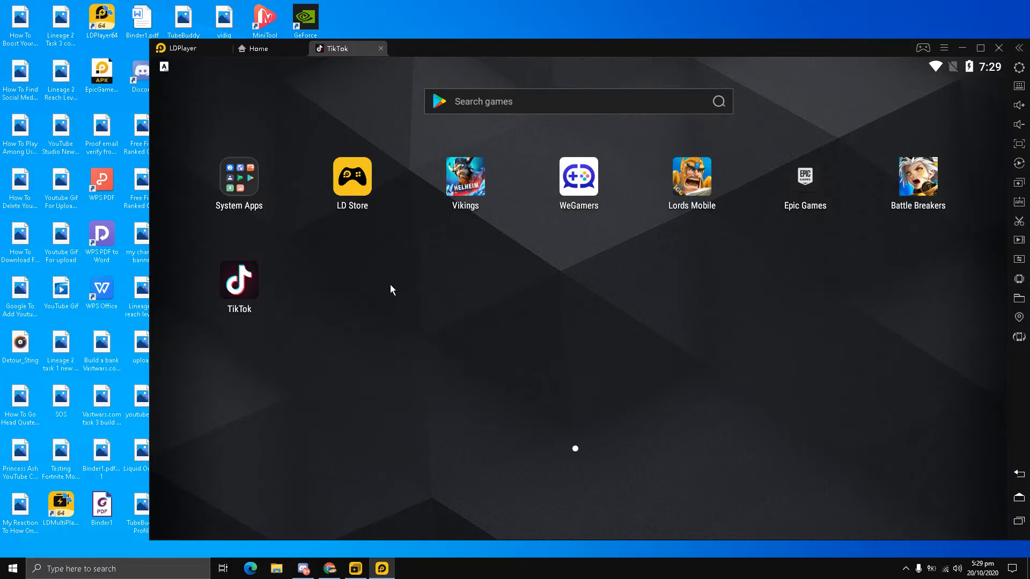
pyautogui.moveTo(245, 271)
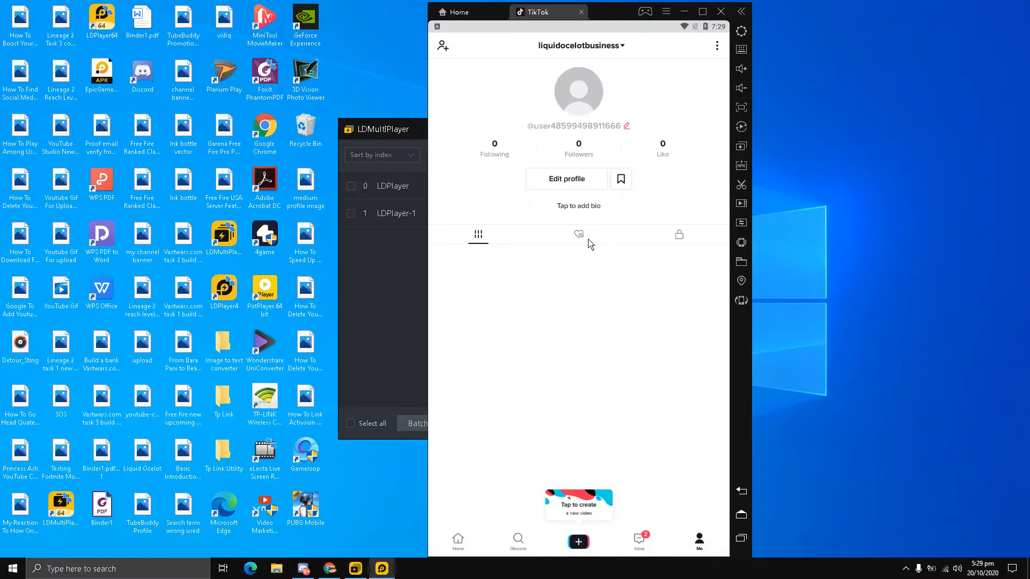
pyautogui.moveTo(717, 63)
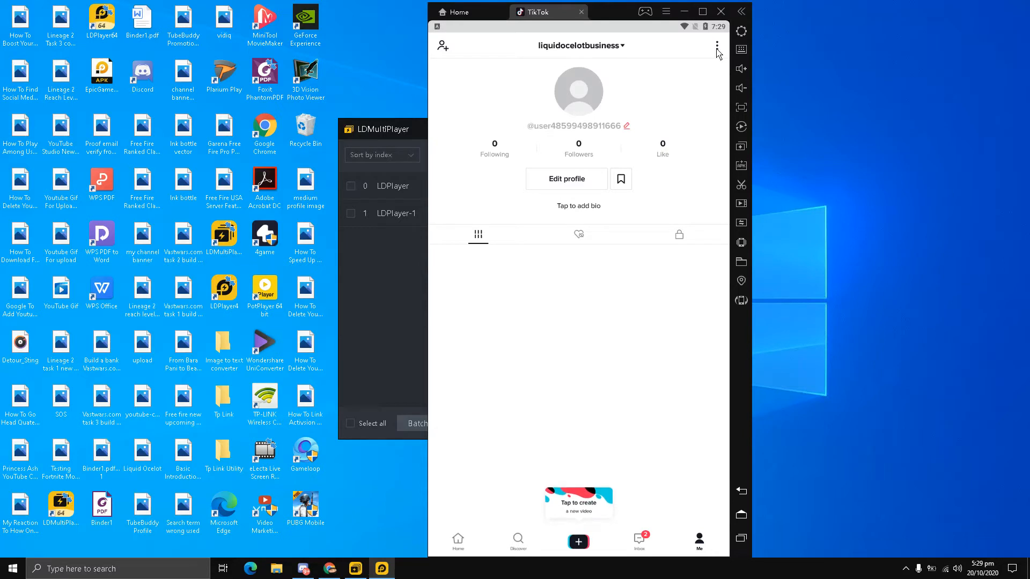
# - Go from the profile's three-dot menu to the Manage account settings page
pyautogui.click(716, 45)
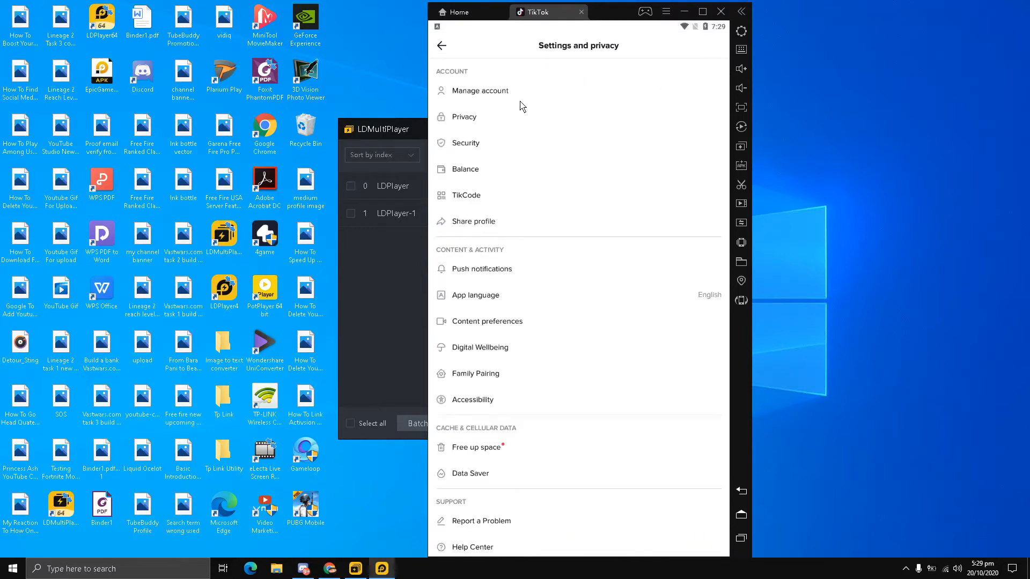
pyautogui.moveTo(485, 97)
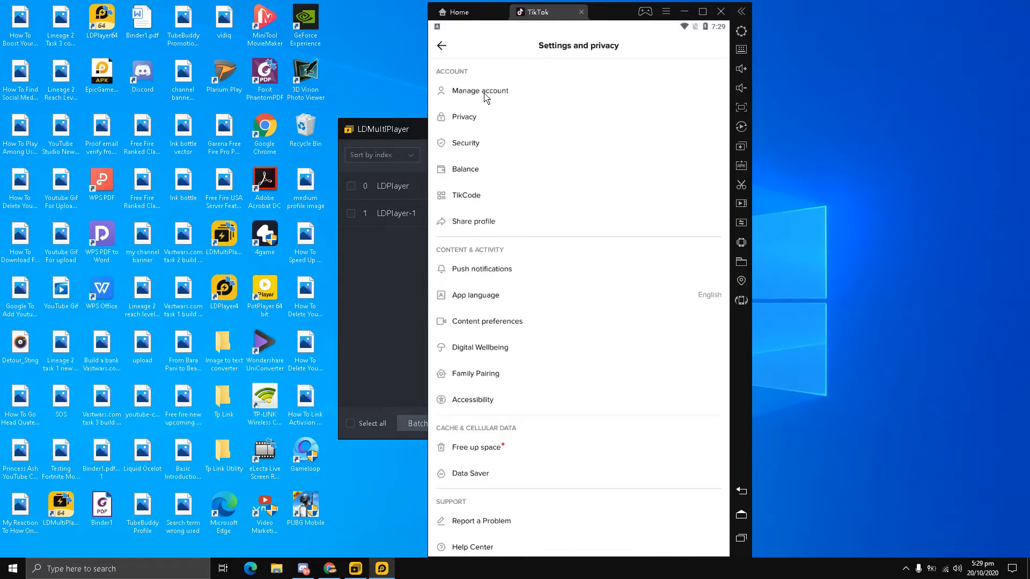
pyautogui.click(479, 91)
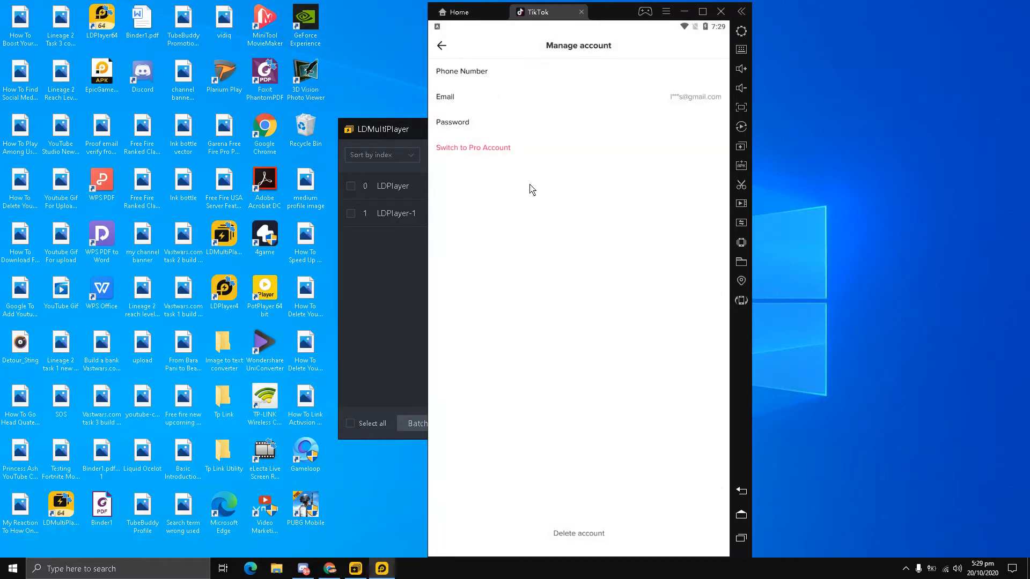
pyautogui.moveTo(532, 357)
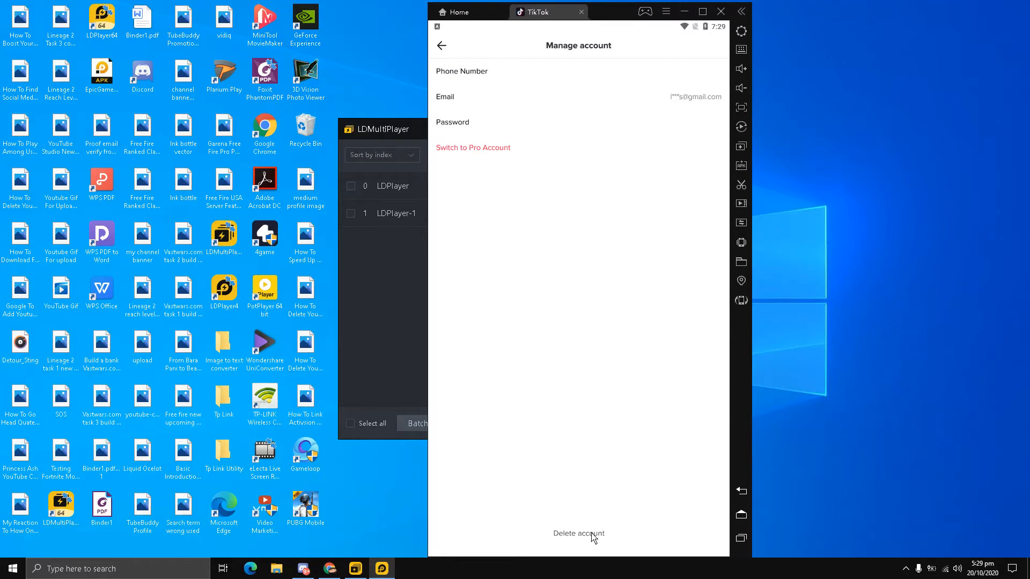
# - Choose Delete account on the Manage account page to reach password verification
pyautogui.click(578, 533)
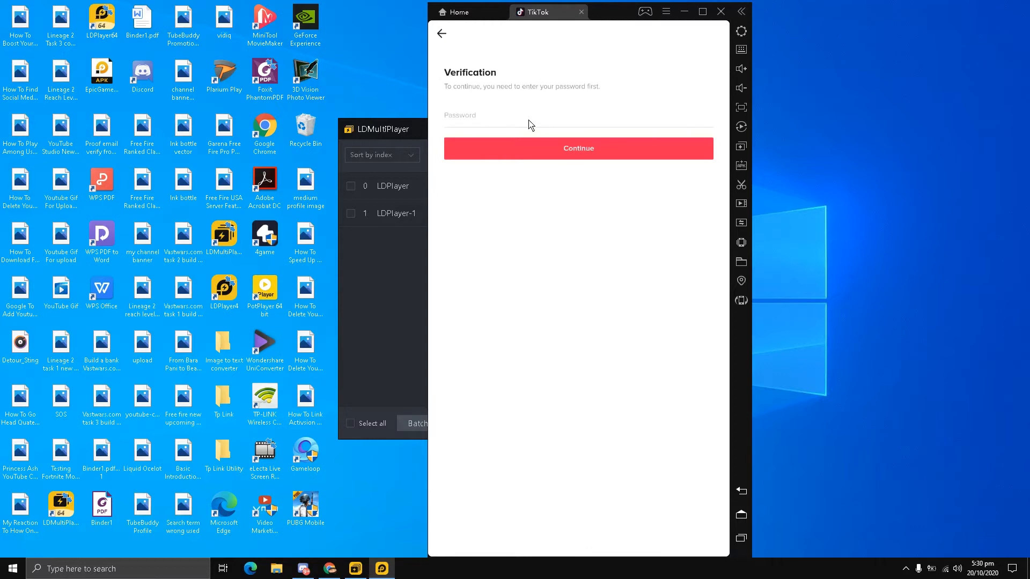
pyautogui.moveTo(536, 126)
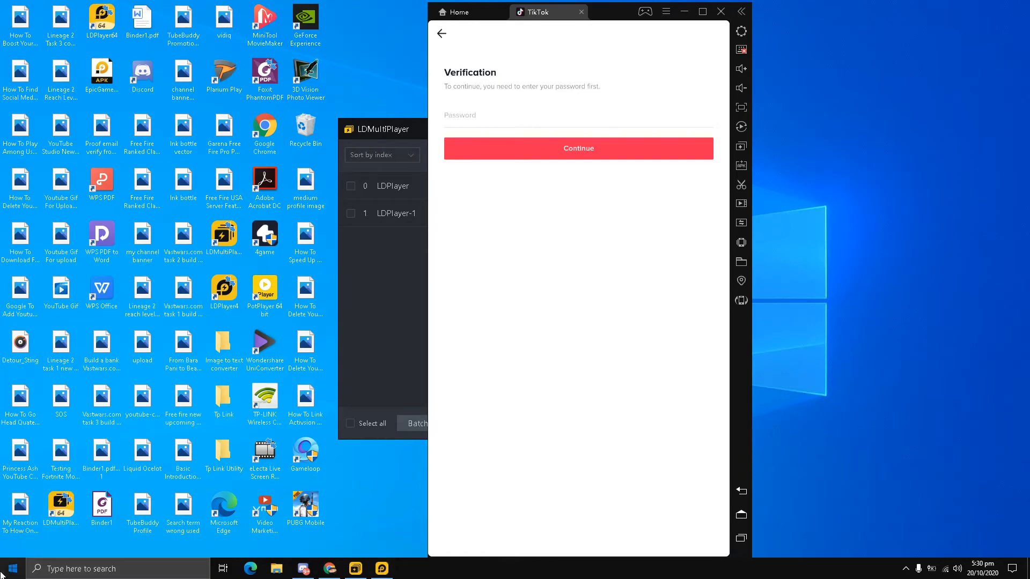
# - Use the Windows Start menu program list and taskbar while entering the verification password
pyautogui.click(12, 569)
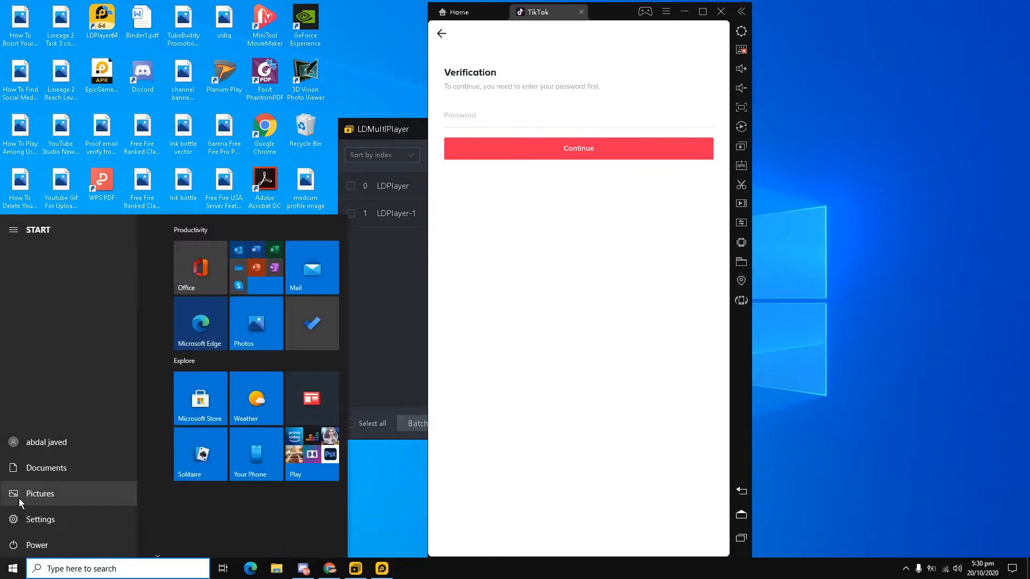
pyautogui.click(12, 229)
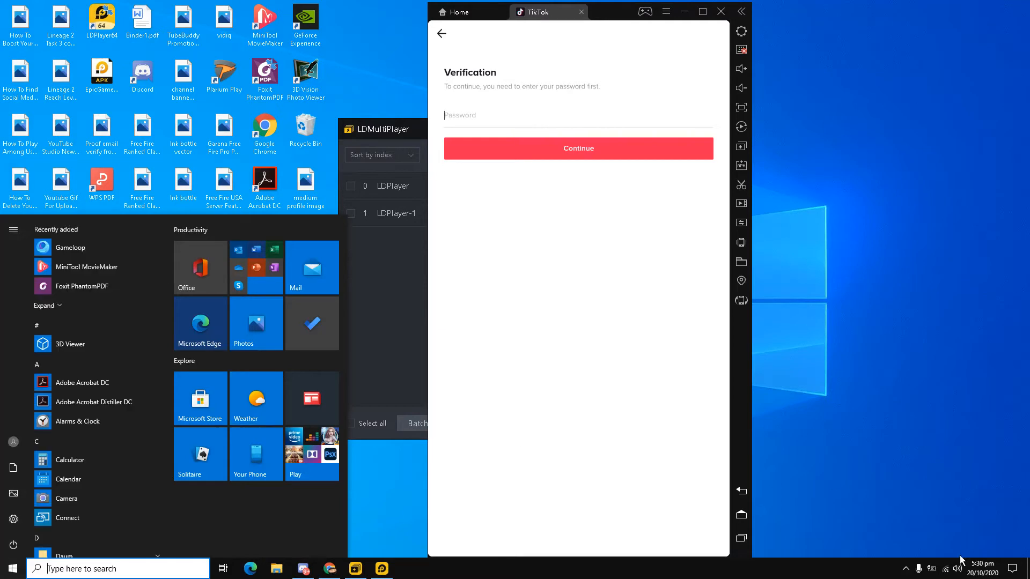
pyautogui.click(906, 568)
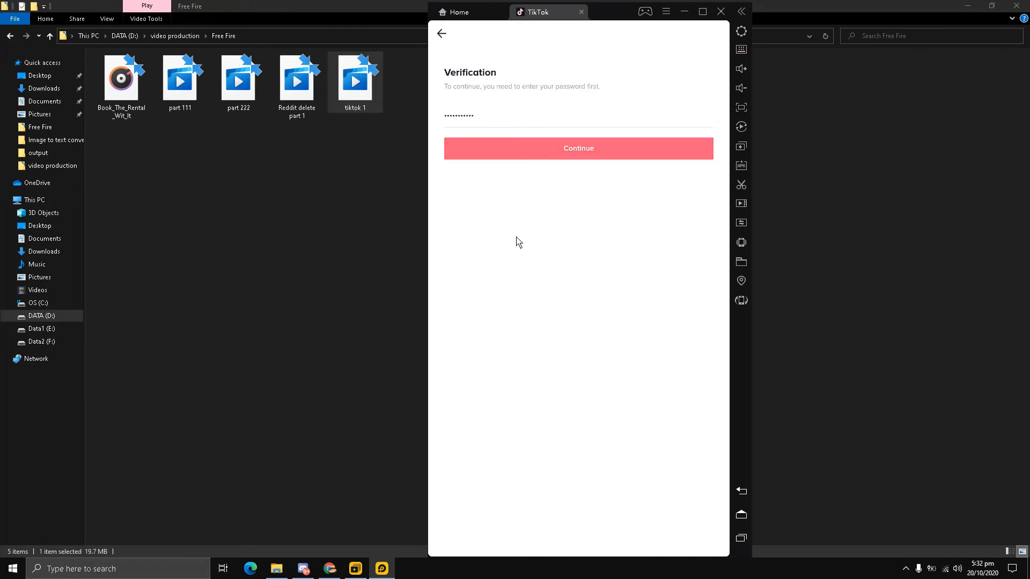
# - Submit the password with Continue to reach the deletion consequences page
pyautogui.click(578, 148)
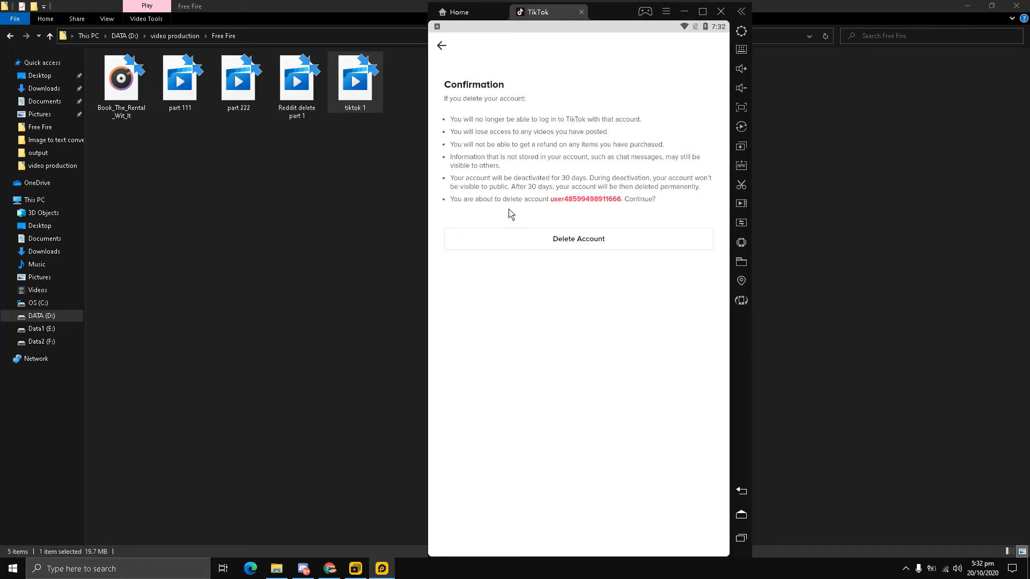
pyautogui.moveTo(572, 207)
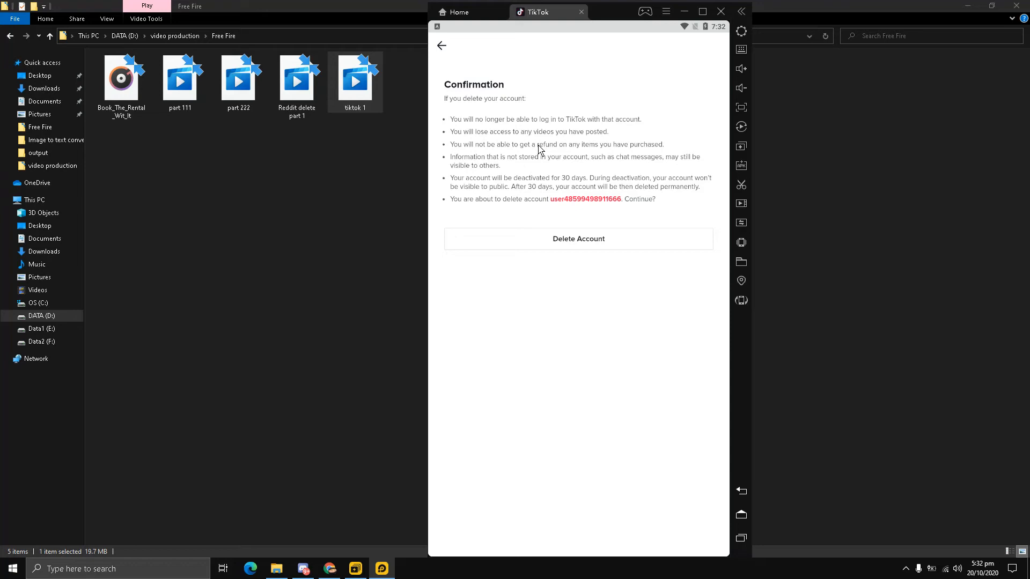
pyautogui.moveTo(512, 118)
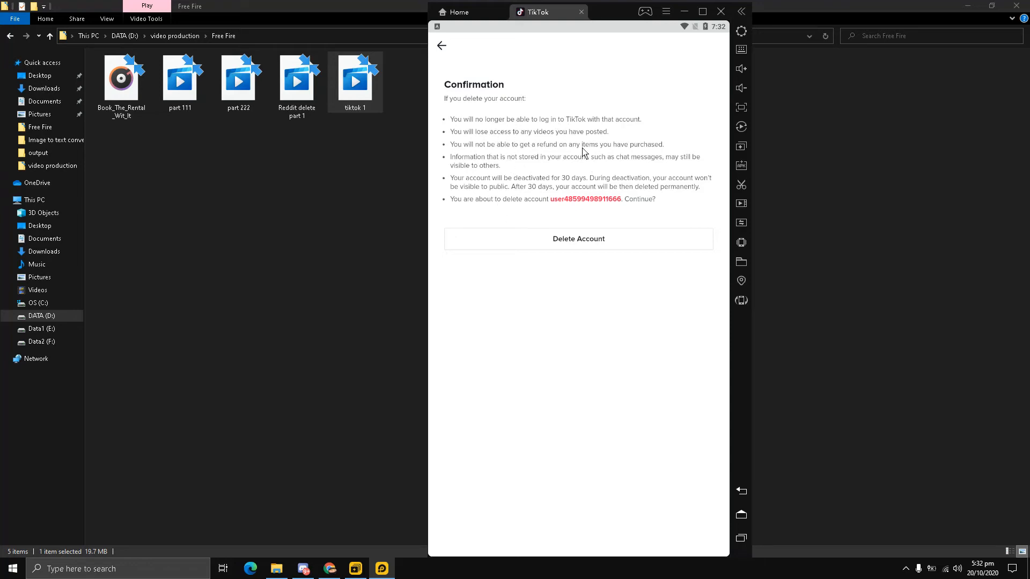
pyautogui.moveTo(521, 191)
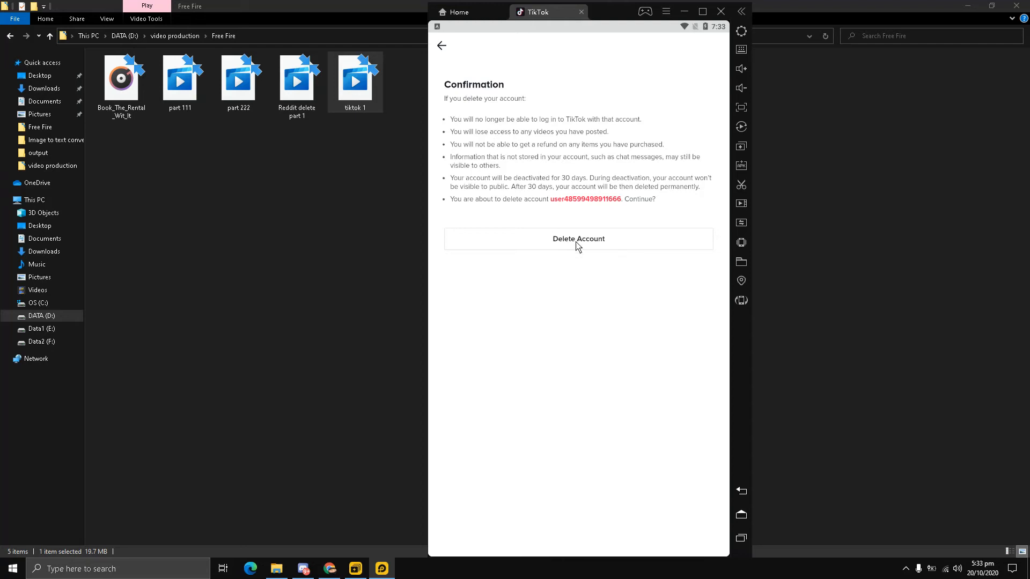
# - Request Delete Account and confirm DELETE in the dialog
pyautogui.click(578, 238)
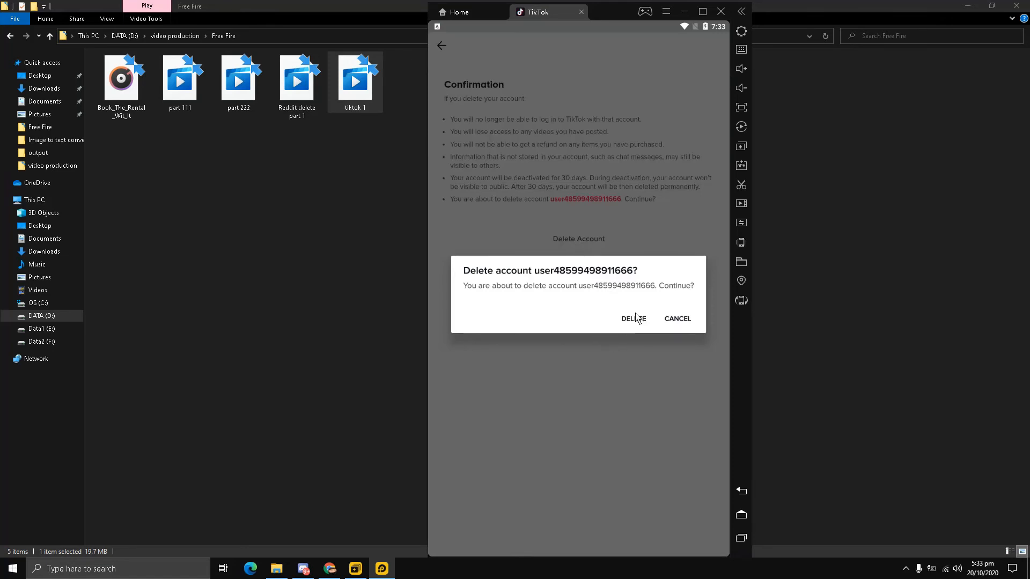
pyautogui.click(676, 319)
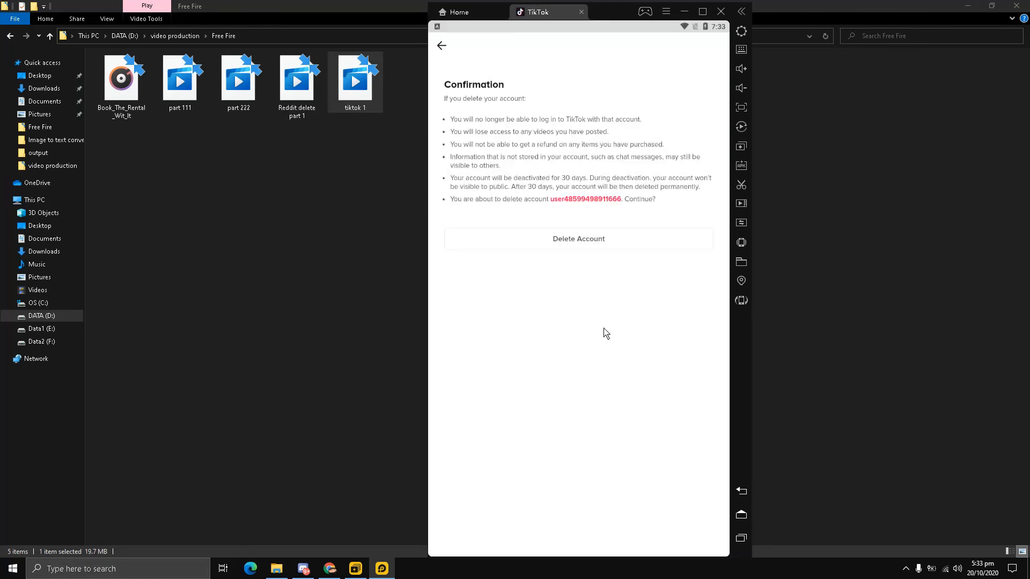
pyautogui.click(577, 238)
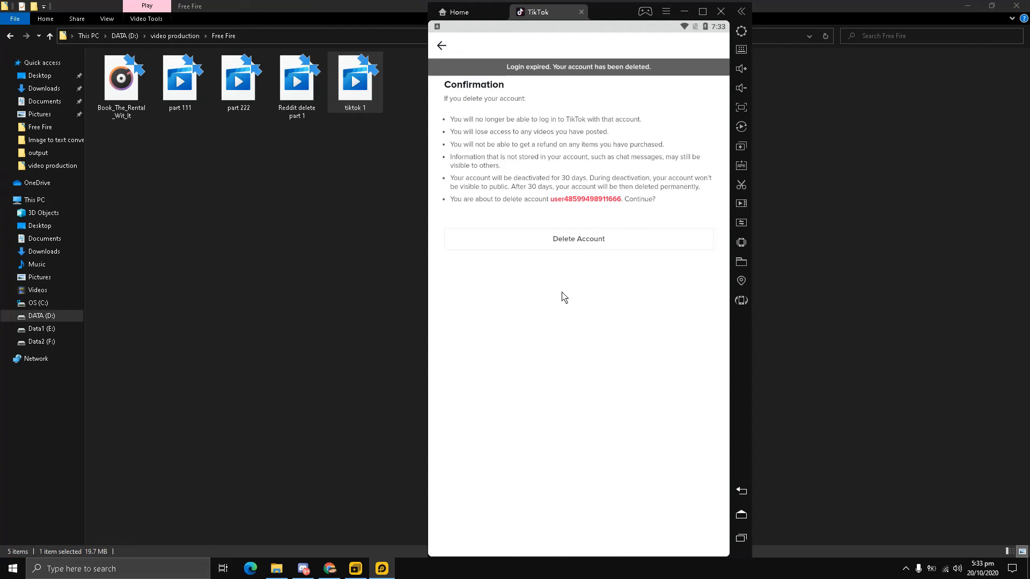
pyautogui.click(578, 238)
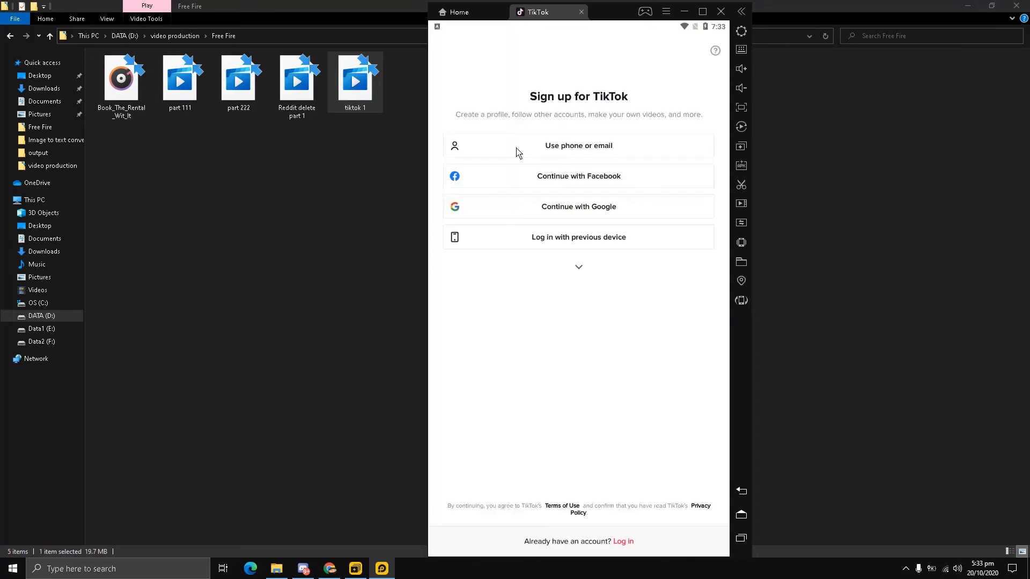
pyautogui.moveTo(427, 5)
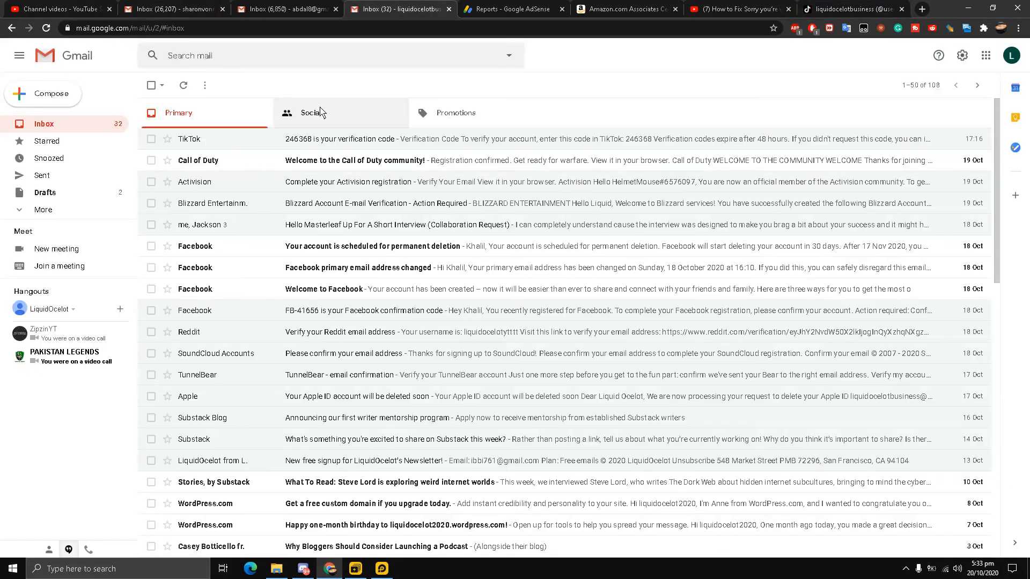
pyautogui.click(456, 112)
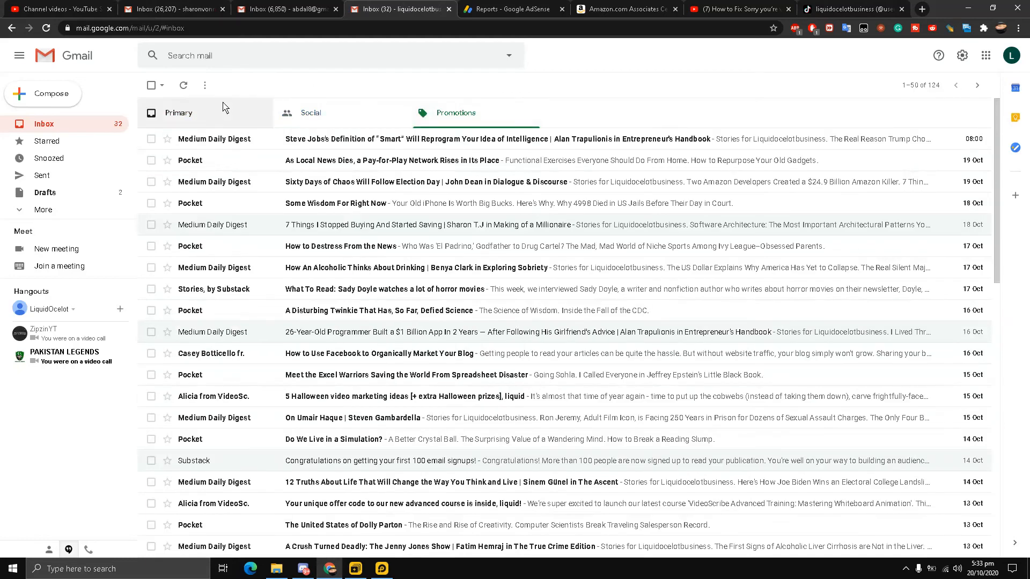
pyautogui.click(178, 112)
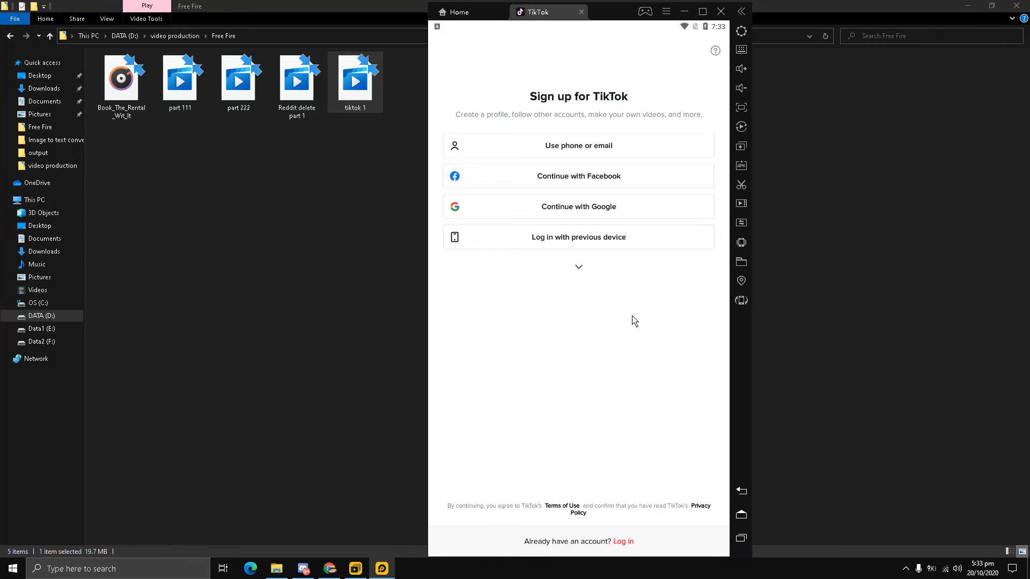
pyautogui.moveTo(705, 366)
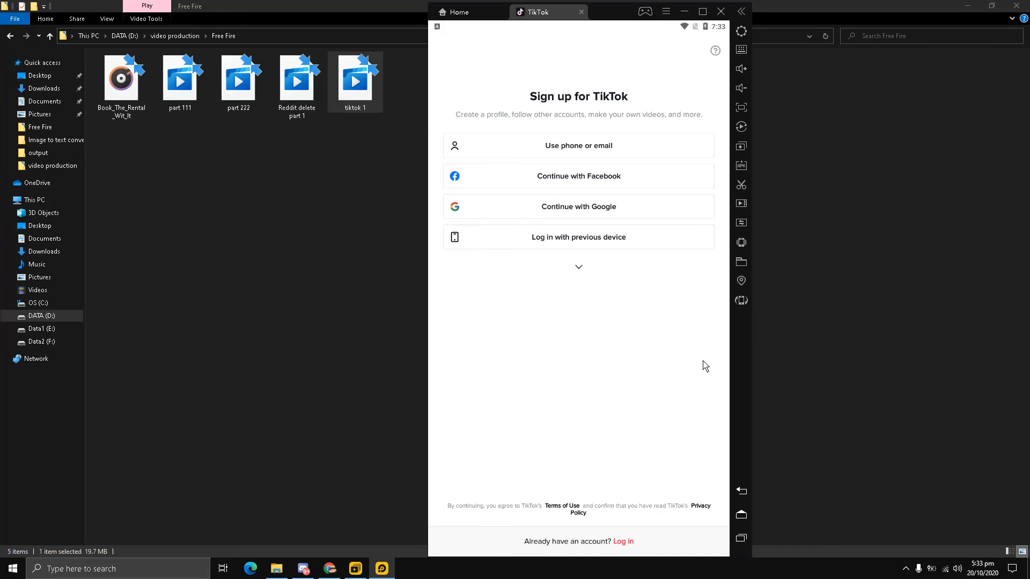